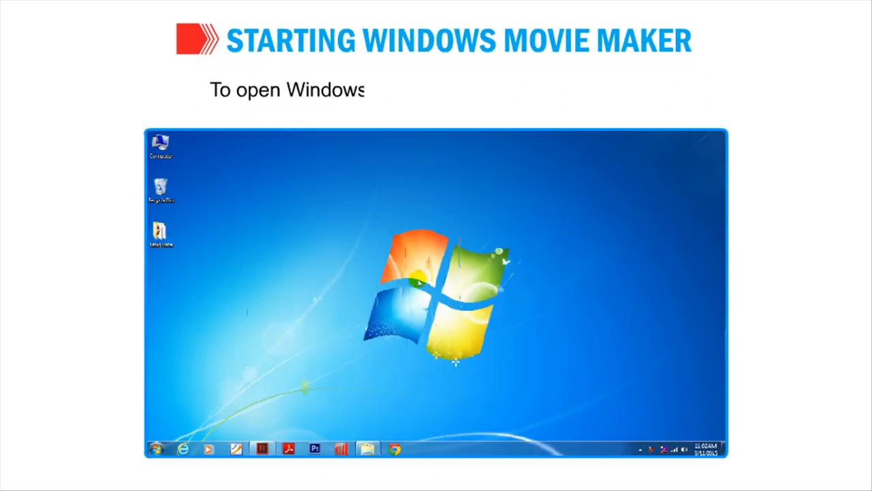
{"action": "mouse_move", "coordinate": [239, 359]}
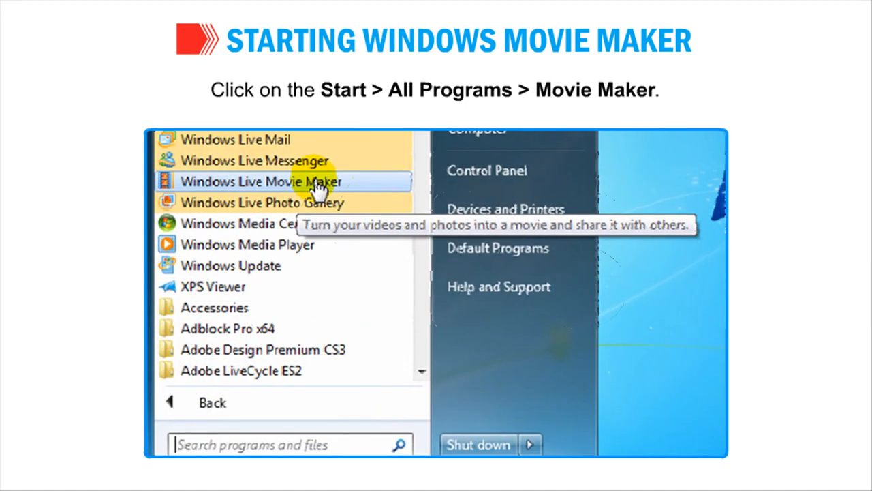
Launch Windows Live Movie Maker from the Start menu's All Programs list
{"action": "left_click", "coordinate": [258, 182]}
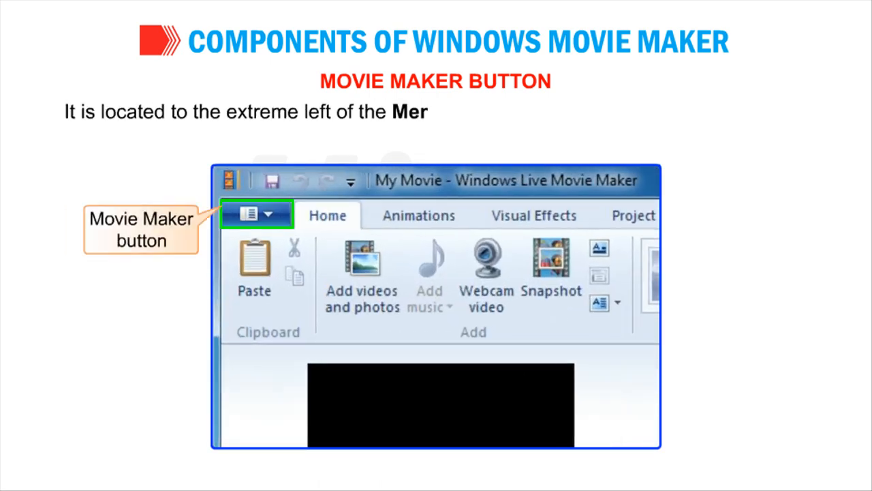
{"action": "left_click", "coordinate": [255, 214]}
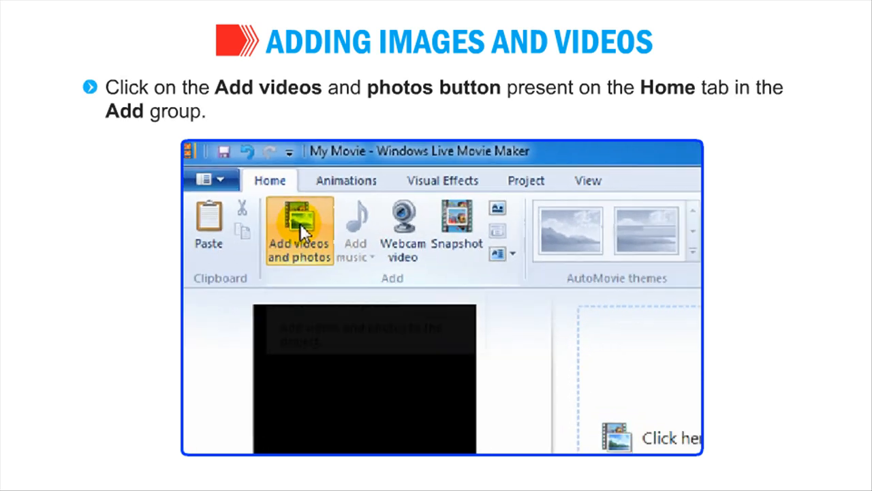
Import every picture in Sample Pictures, from Chrysanthemum and Desert through Lighthouse, into the storyboard
{"action": "left_click", "coordinate": [299, 232]}
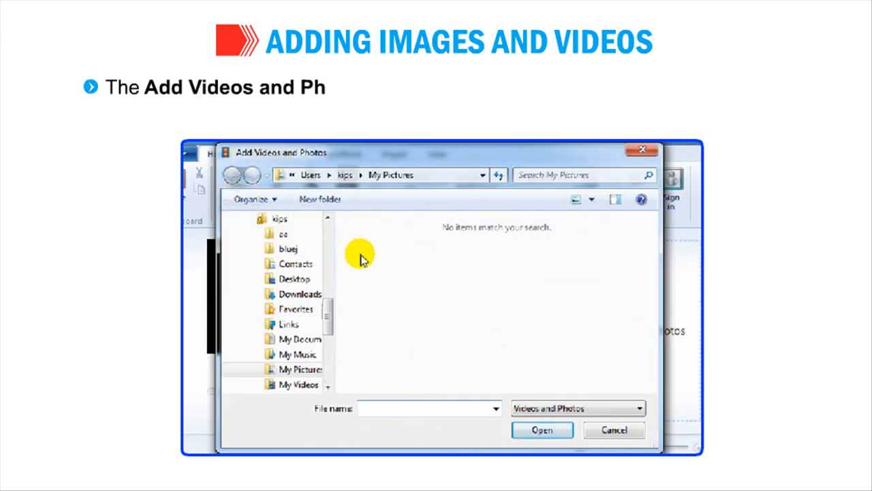
{"action": "mouse_move", "coordinate": [481, 266]}
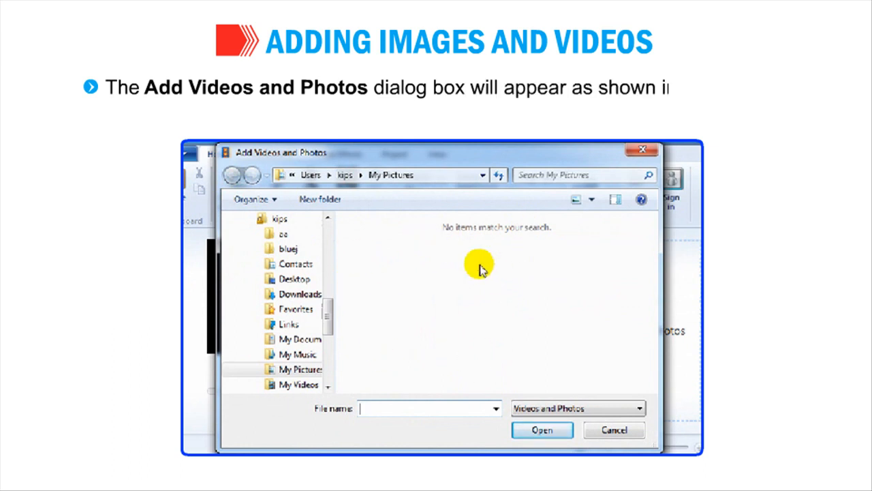
{"action": "scroll", "scroll_direction": "up", "scroll_amount": 3}
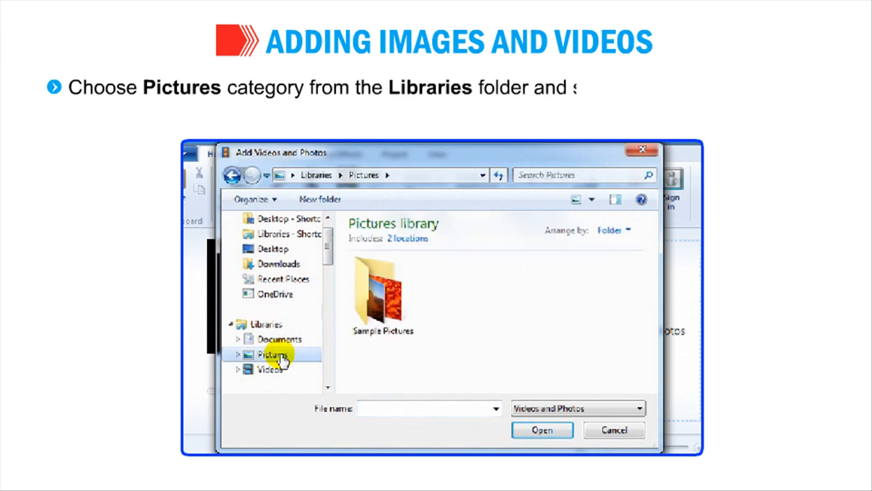
{"action": "mouse_move", "coordinate": [379, 293]}
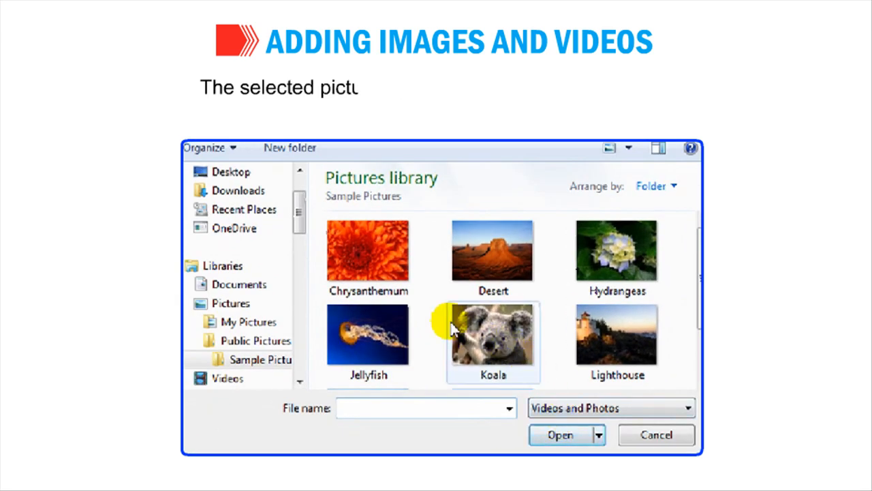
{"action": "left_click", "coordinate": [493, 252]}
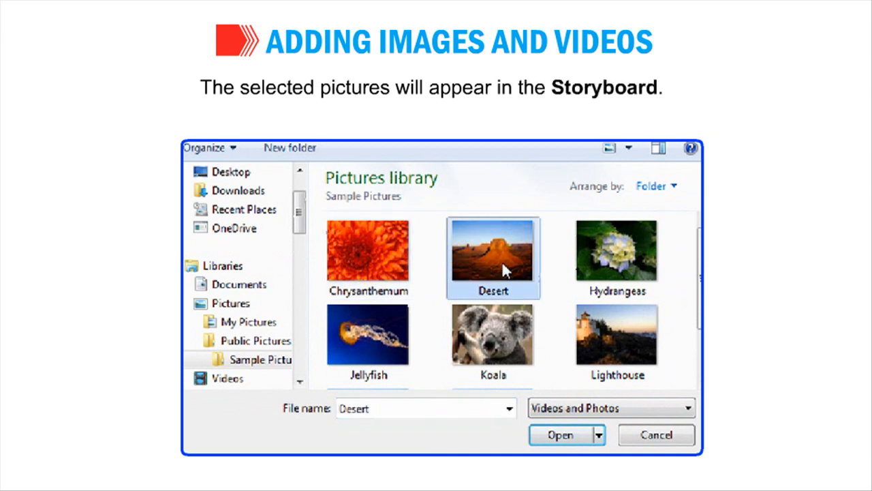
{"action": "left_click", "coordinate": [616, 256]}
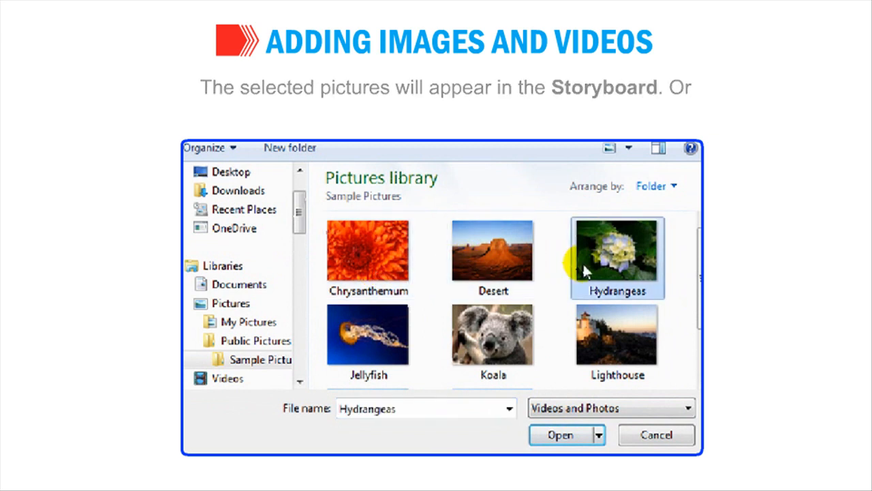
{"action": "left_click", "coordinate": [368, 250]}
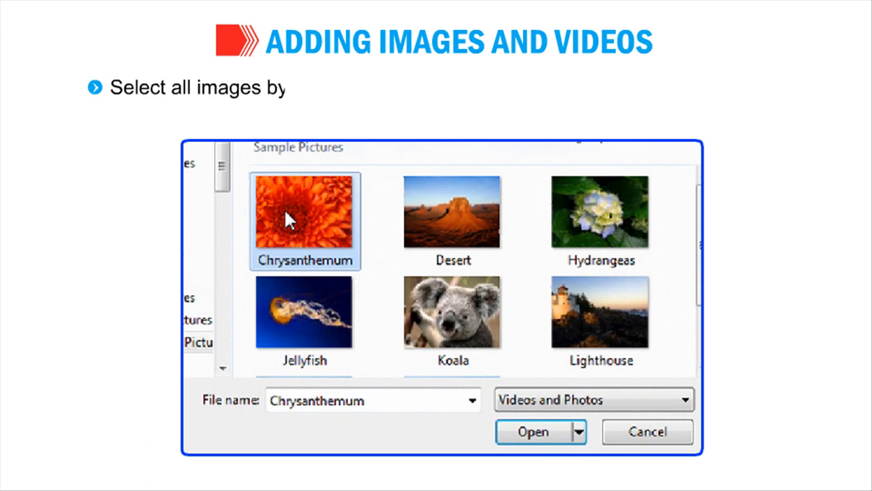
{"action": "left_click", "coordinate": [453, 221]}
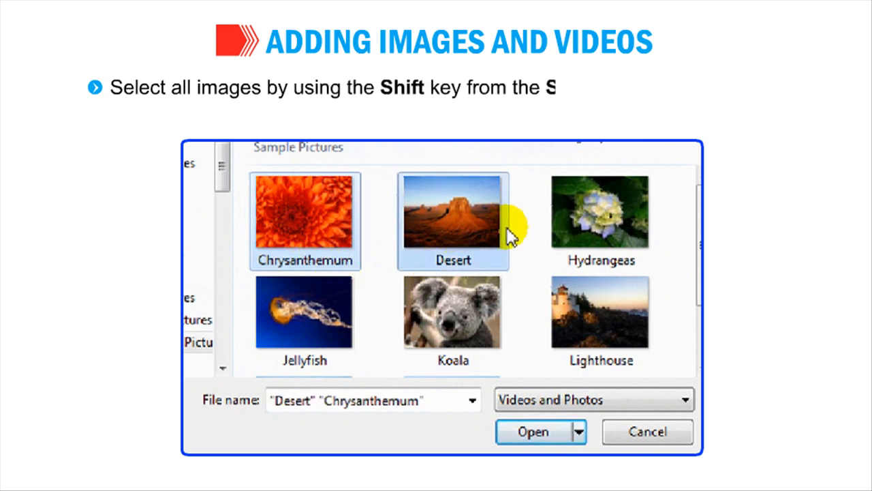
{"action": "left_click", "coordinate": [453, 312]}
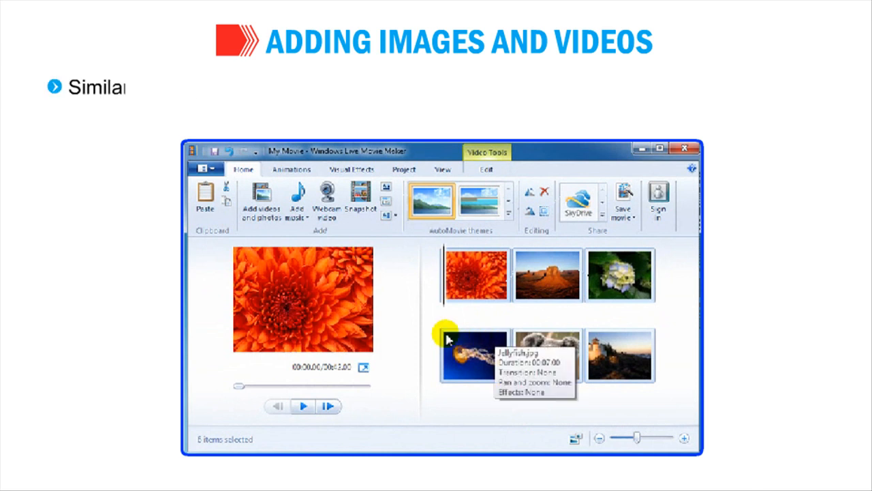
Import the Wildlife video from Sample Videos, then play and pause the movie preview
{"action": "left_click", "coordinate": [263, 201]}
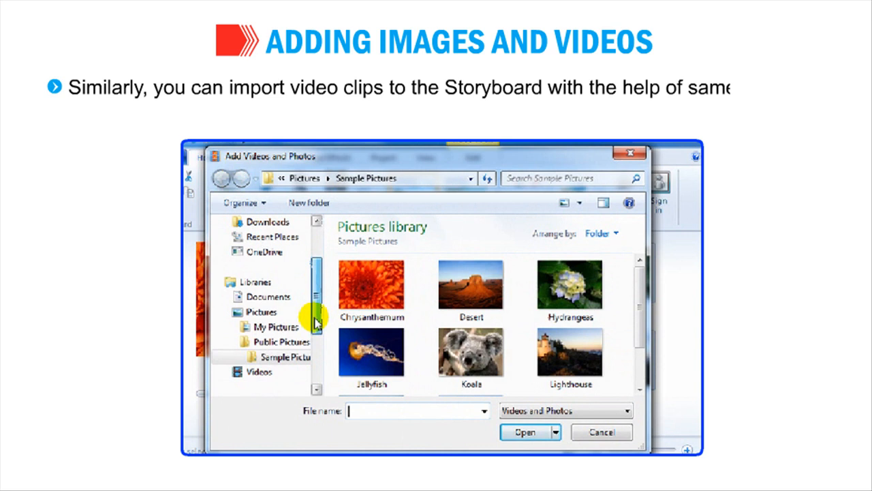
{"action": "left_click", "coordinate": [260, 372]}
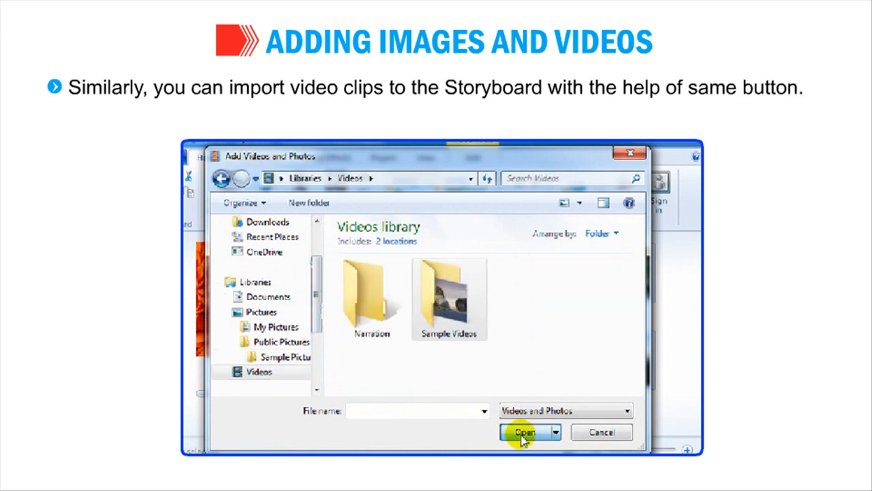
{"action": "double_click", "coordinate": [449, 289]}
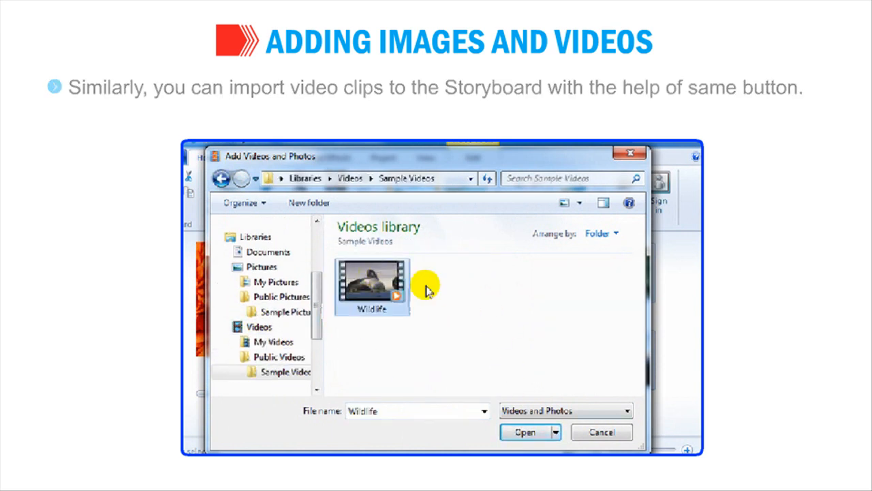
{"action": "left_click", "coordinate": [525, 432]}
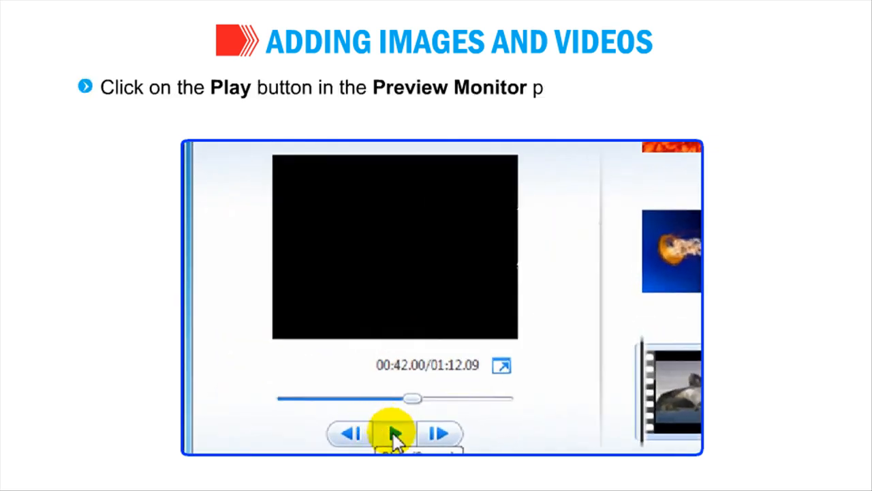
{"action": "left_click", "coordinate": [393, 435]}
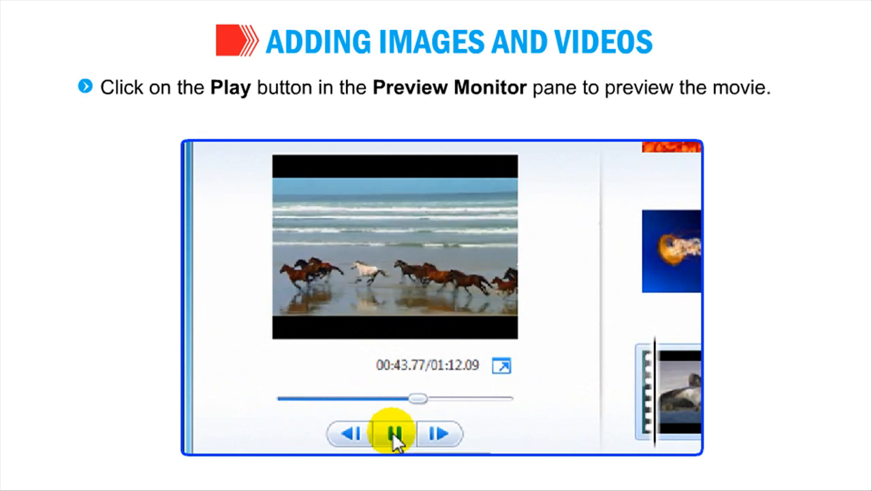
{"action": "left_click", "coordinate": [392, 433]}
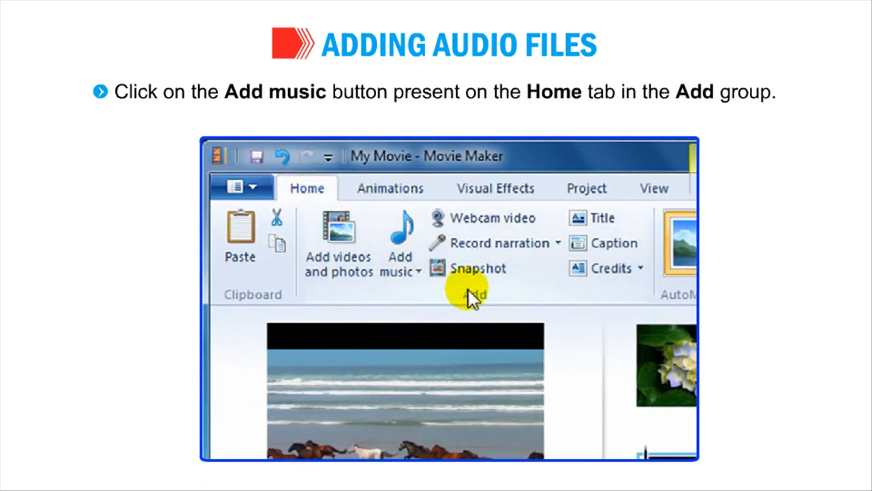
Import the Sleep Away track from the Sample Music folder as background music
{"action": "left_click", "coordinate": [400, 245]}
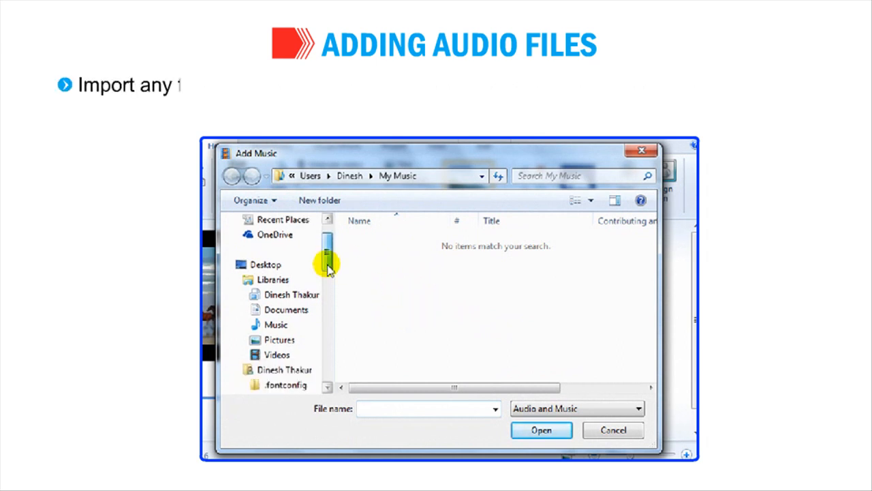
{"action": "left_click", "coordinate": [277, 324]}
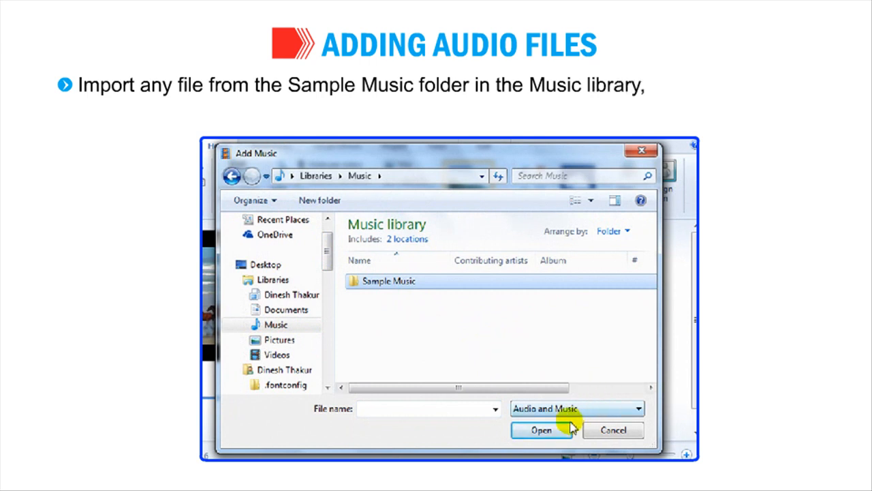
{"action": "double_click", "coordinate": [389, 281]}
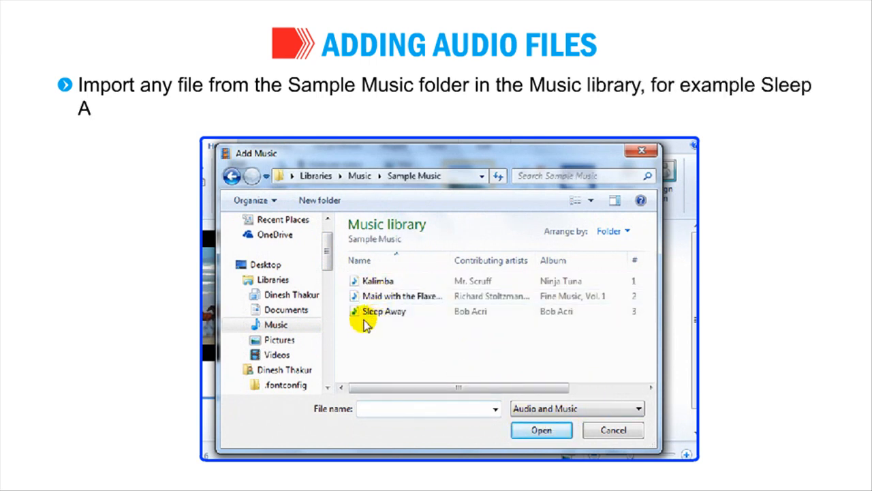
{"action": "left_click", "coordinate": [384, 311]}
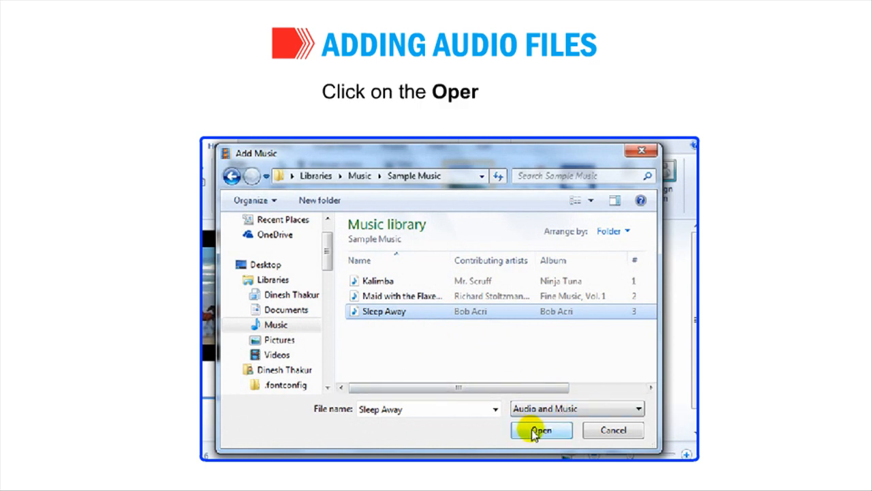
{"action": "left_click", "coordinate": [542, 430]}
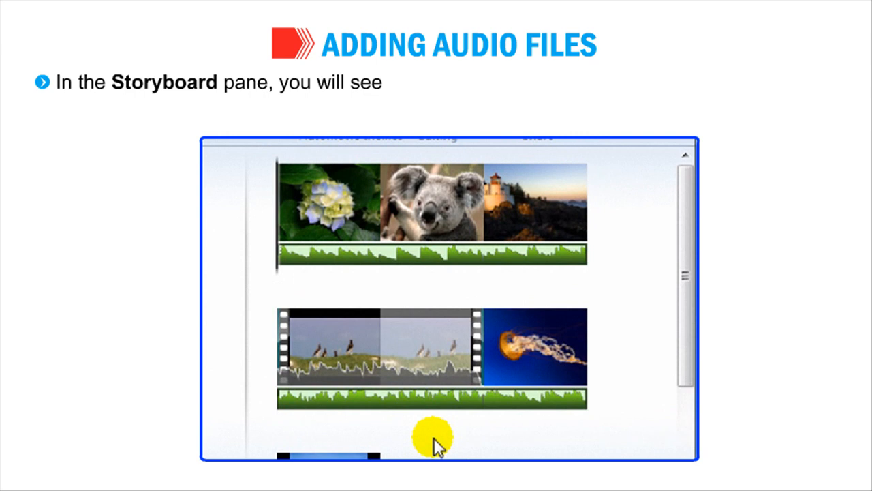
{"action": "mouse_move", "coordinate": [569, 401]}
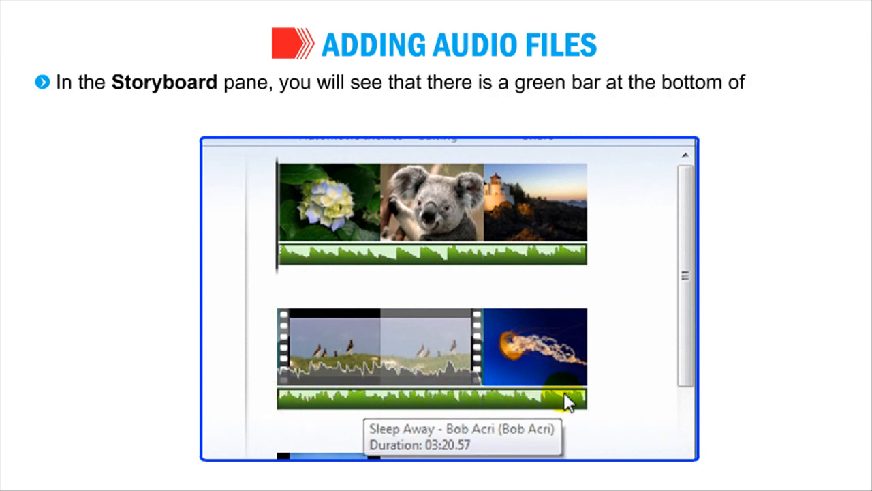
{"action": "mouse_move", "coordinate": [569, 254]}
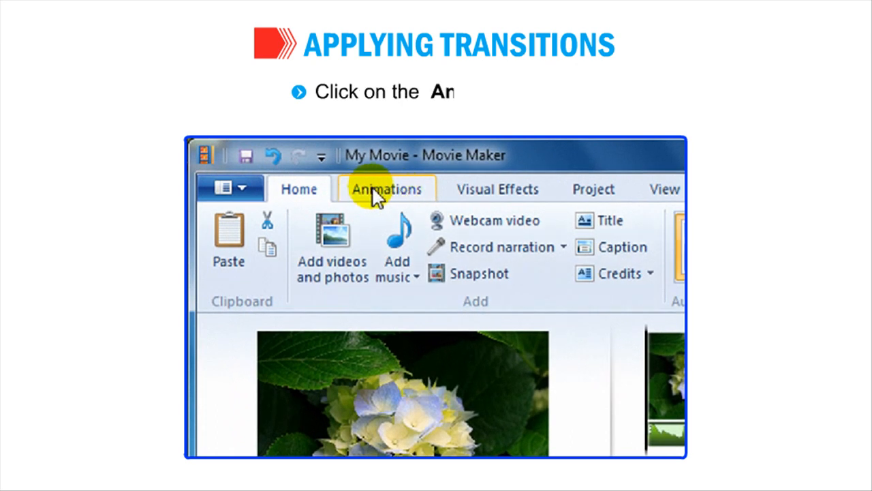
Expand the full Animations transitions gallery and scroll through categories like Dissolves and Reveals
{"action": "left_click", "coordinate": [387, 189]}
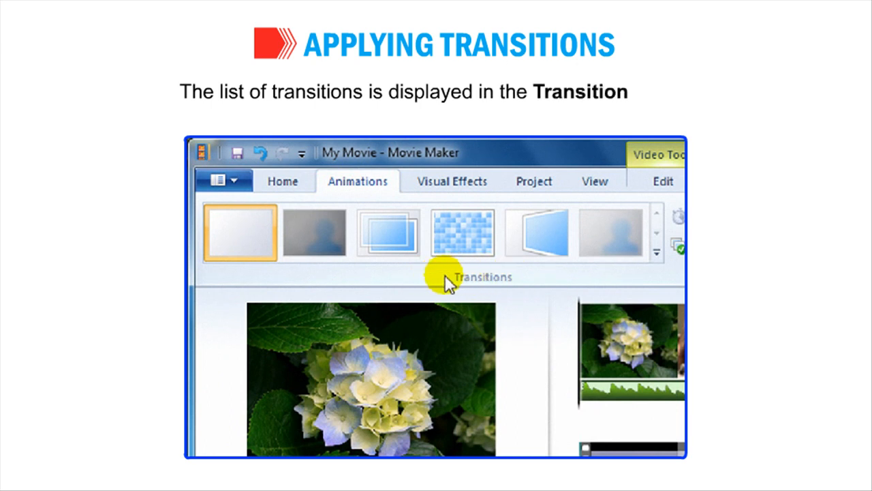
{"action": "mouse_move", "coordinate": [525, 282]}
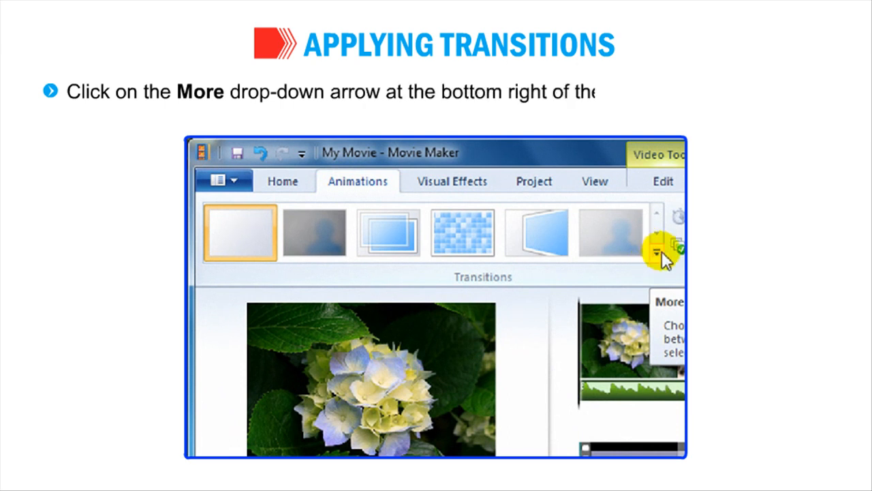
{"action": "left_click", "coordinate": [657, 253]}
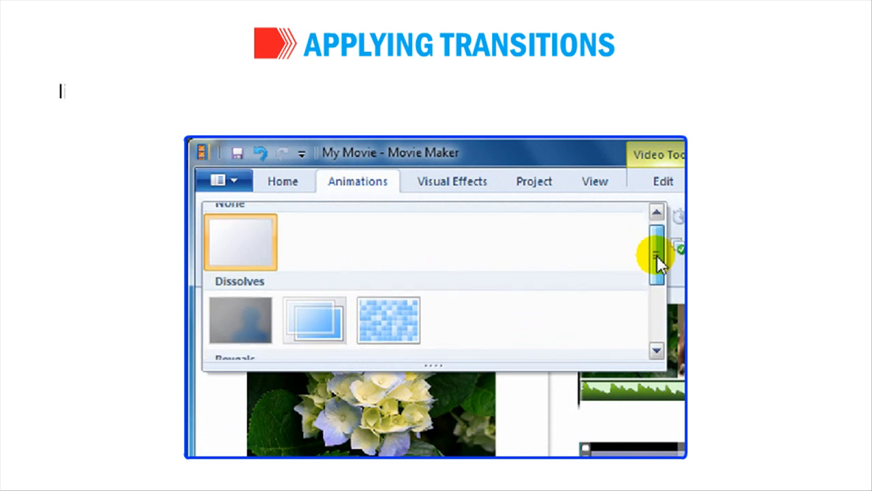
{"action": "scroll", "scroll_direction": "down", "scroll_amount": 3}
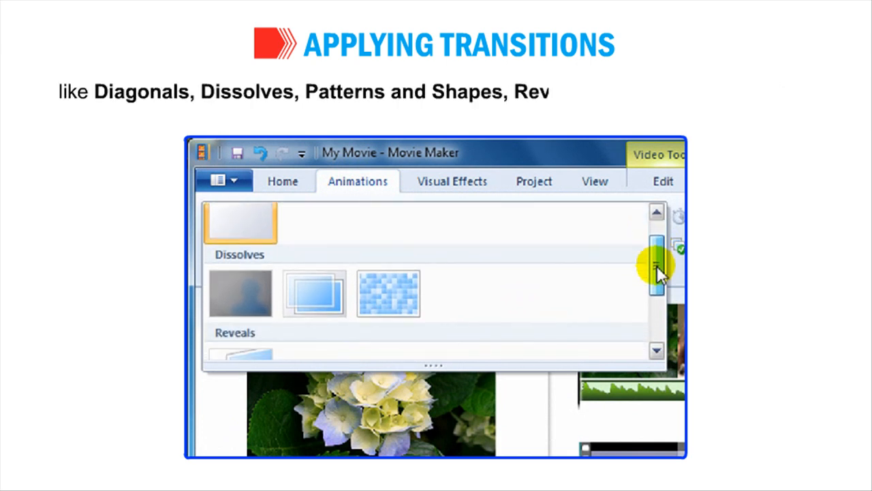
{"action": "scroll", "scroll_direction": "down", "scroll_amount": 3}
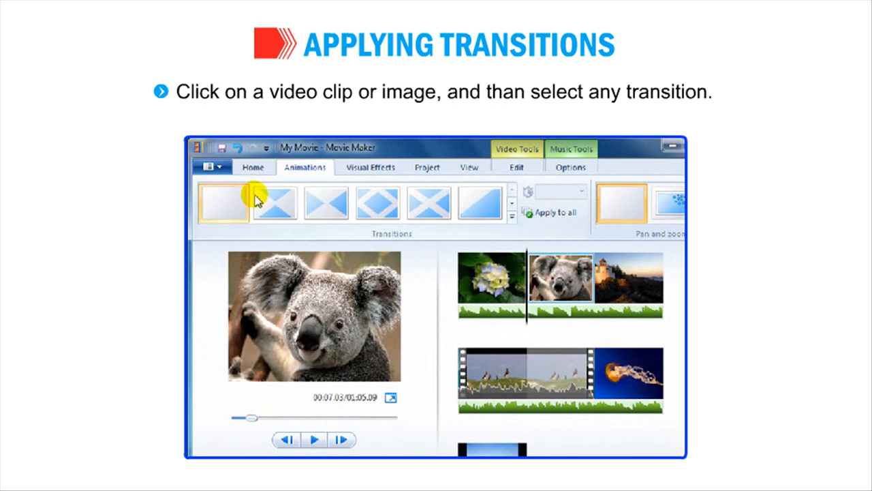
Give the koala photo a bow tie transition and play the preview to watch it
{"action": "left_click", "coordinate": [275, 202]}
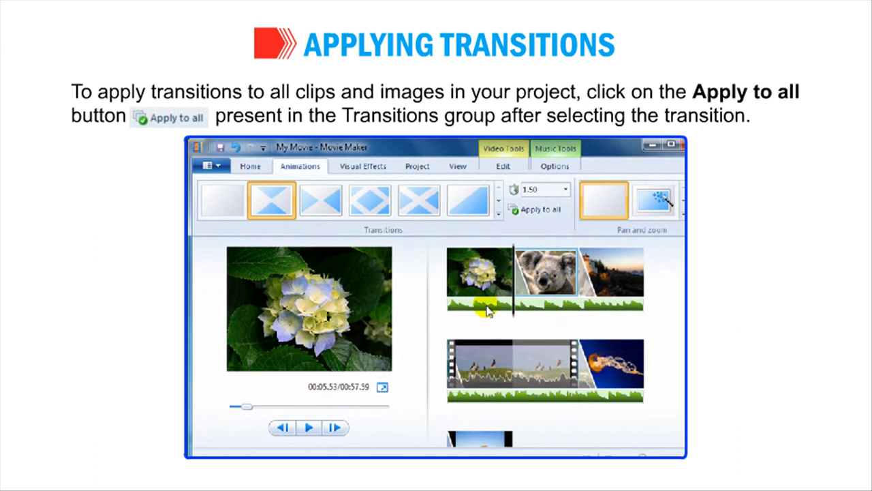
{"action": "left_click", "coordinate": [309, 428]}
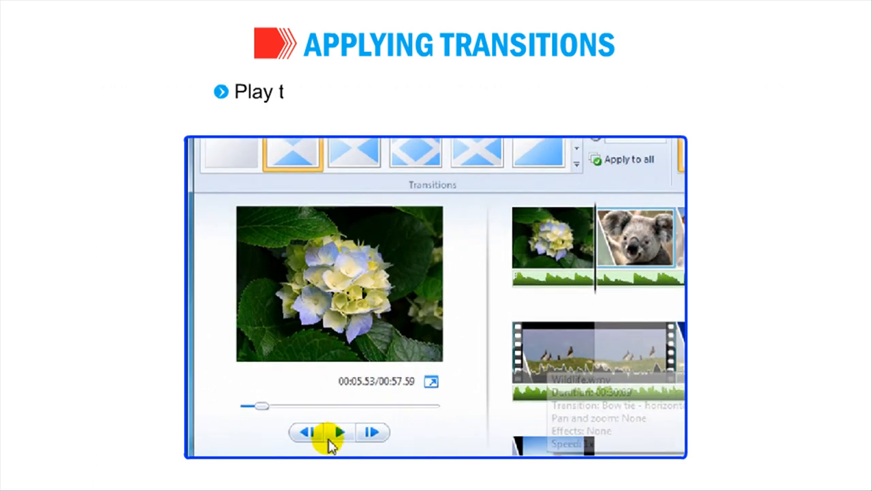
{"action": "left_click", "coordinate": [338, 432]}
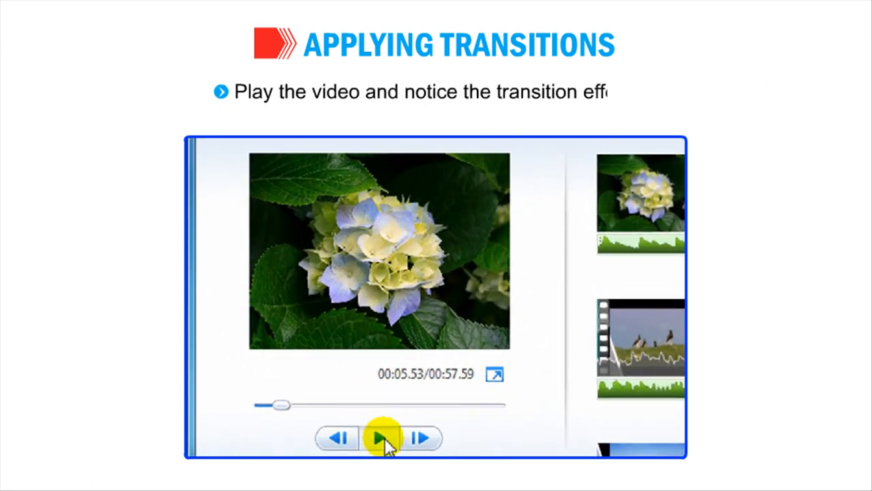
{"action": "left_click", "coordinate": [379, 437]}
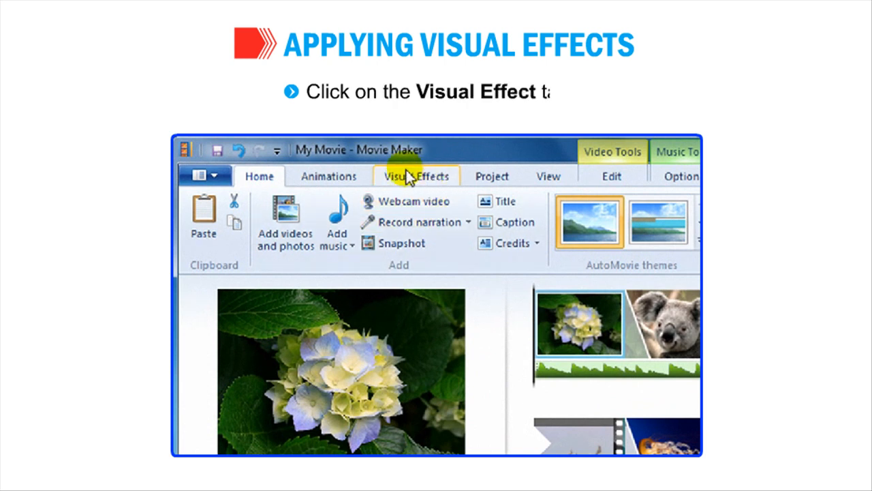
Expand the full Visual Effects gallery and scroll through its Artistic and Black and white categories
{"action": "left_click", "coordinate": [416, 176]}
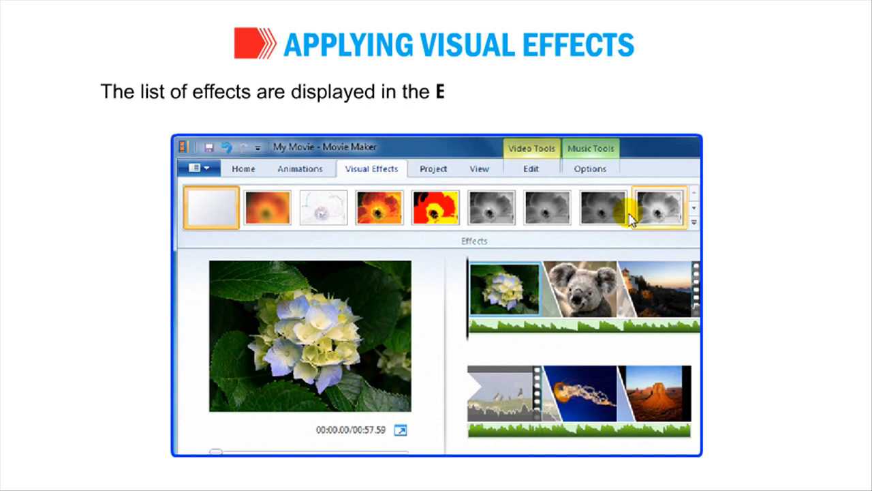
{"action": "mouse_move", "coordinate": [467, 245]}
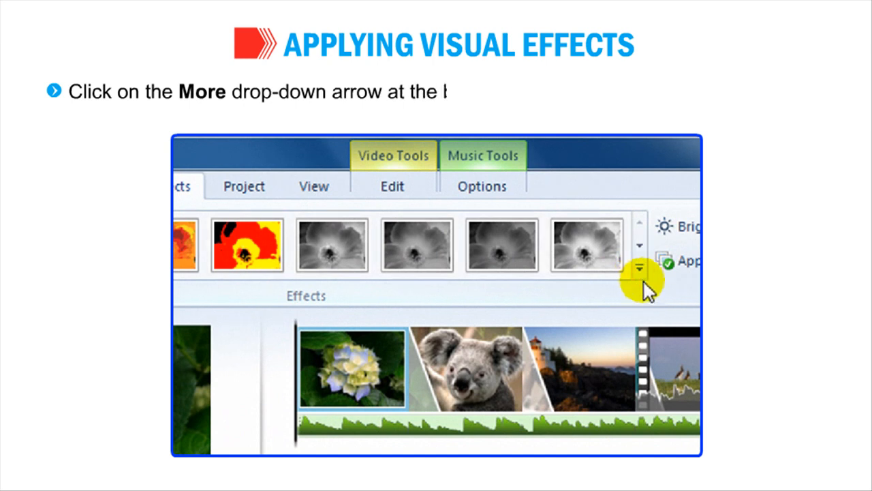
{"action": "left_click", "coordinate": [636, 266]}
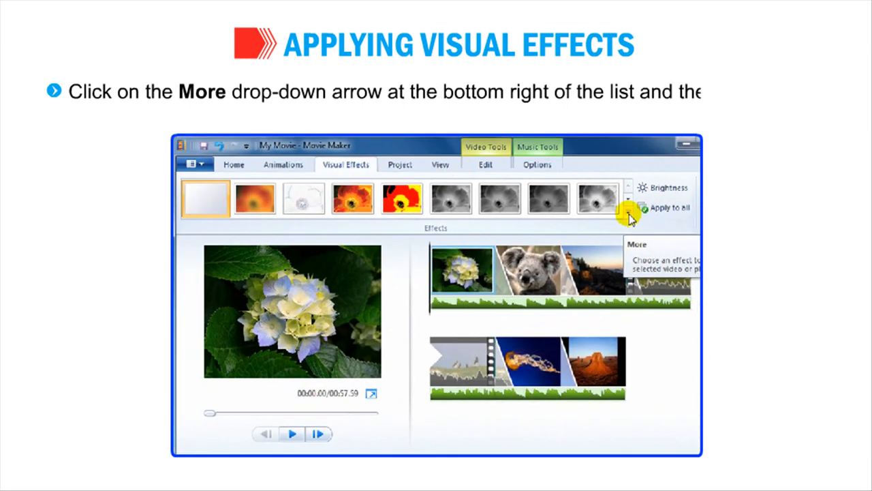
{"action": "left_click", "coordinate": [627, 200]}
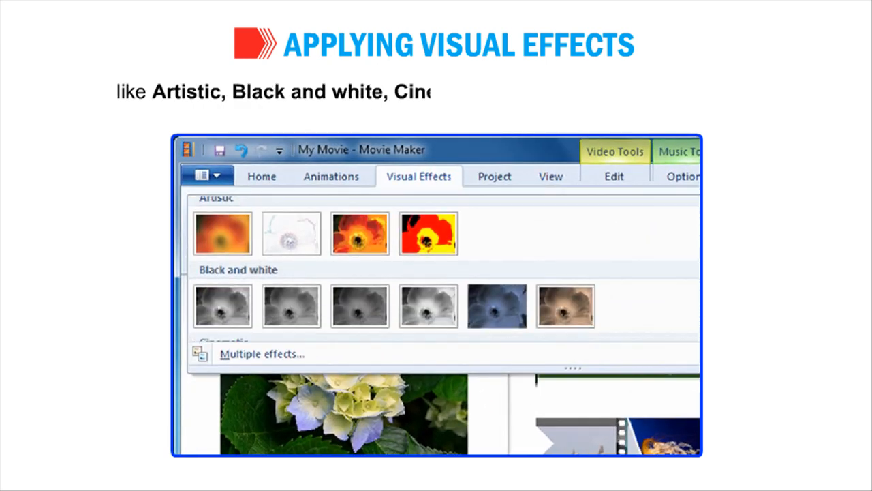
{"action": "scroll", "scroll_direction": "down", "scroll_amount": 3}
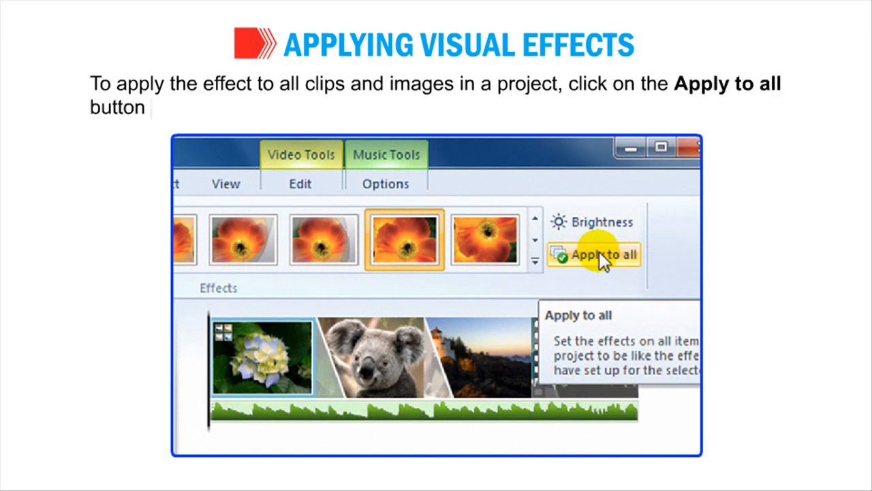
Apply the orange-toned effect to all clips and play the movie preview
{"action": "left_click", "coordinate": [594, 254]}
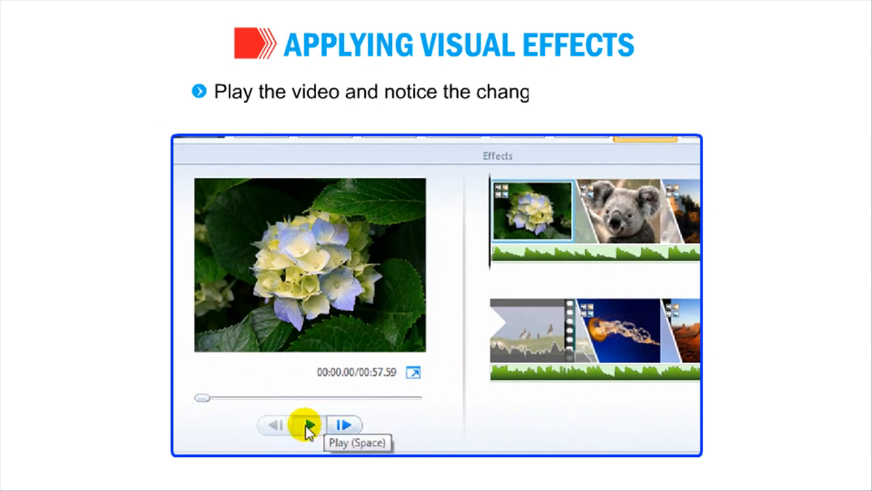
{"action": "left_click", "coordinate": [304, 425]}
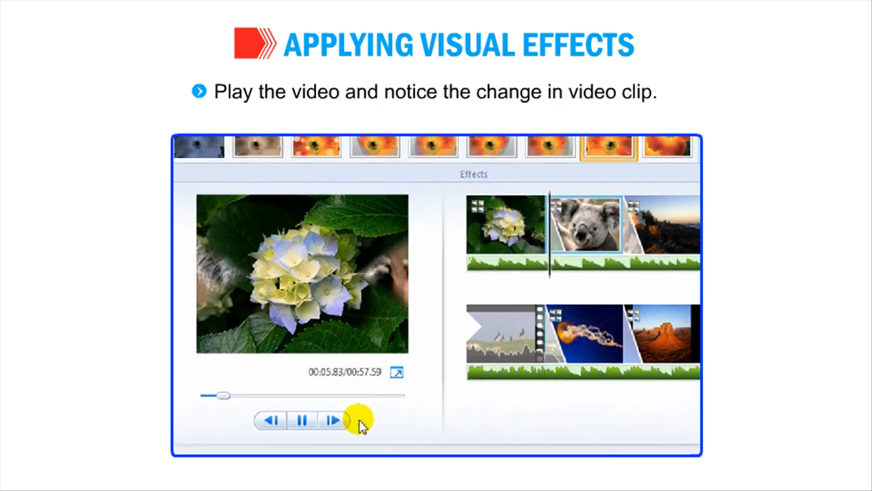
{"action": "left_click", "coordinate": [333, 420]}
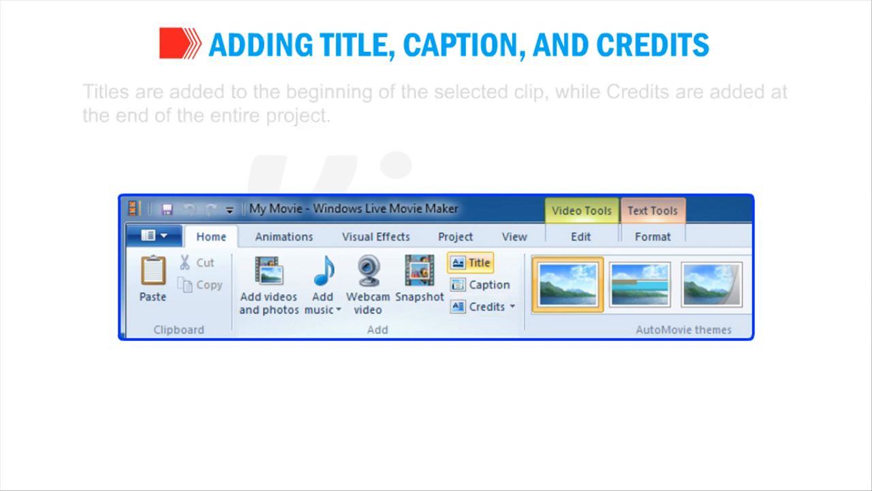
{"action": "left_click", "coordinate": [489, 284]}
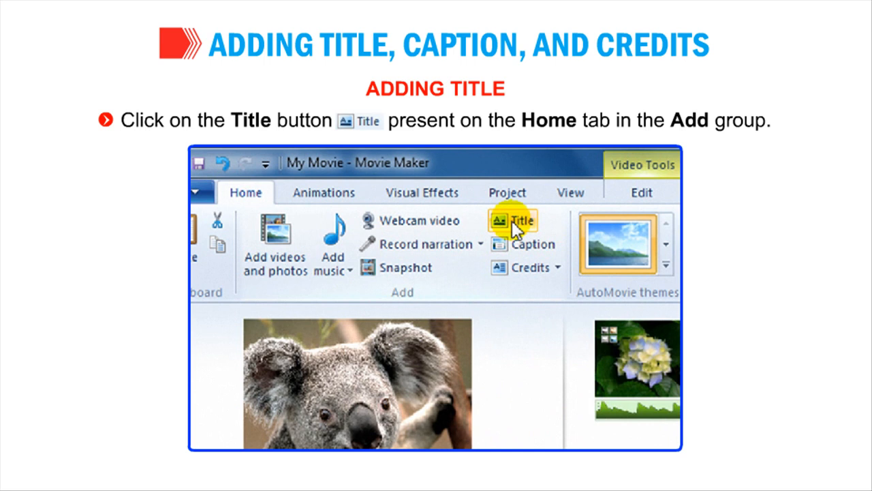
Add a 'Nature' title before the koala, starting at 12.50 s, lasting 5.50 s, in gold italics
{"action": "left_click", "coordinate": [521, 221]}
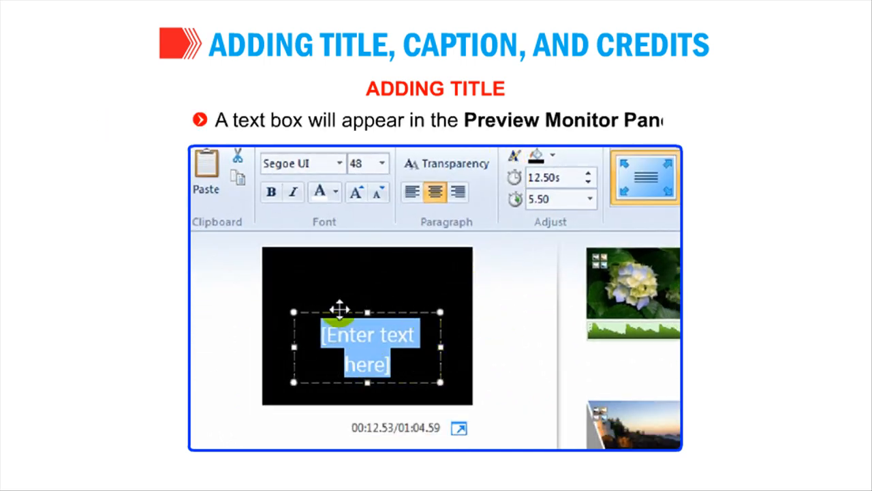
{"action": "type", "text": "N"}
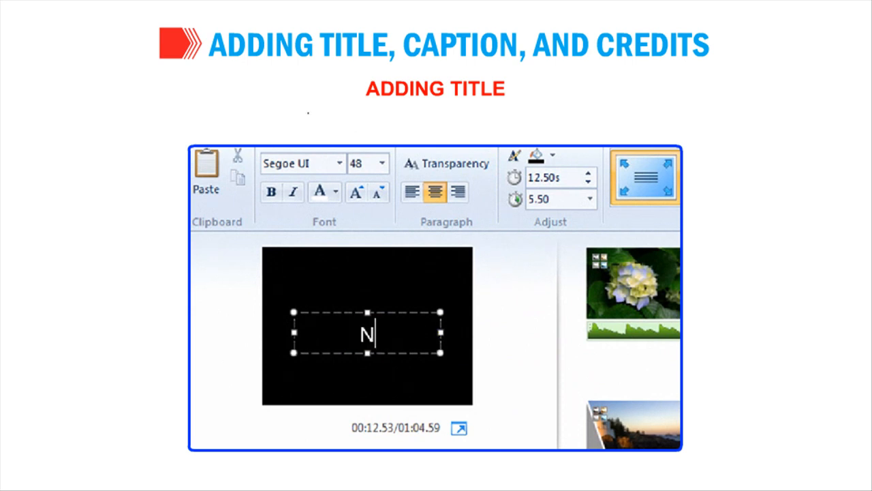
{"action": "type", "text": "Nature"}
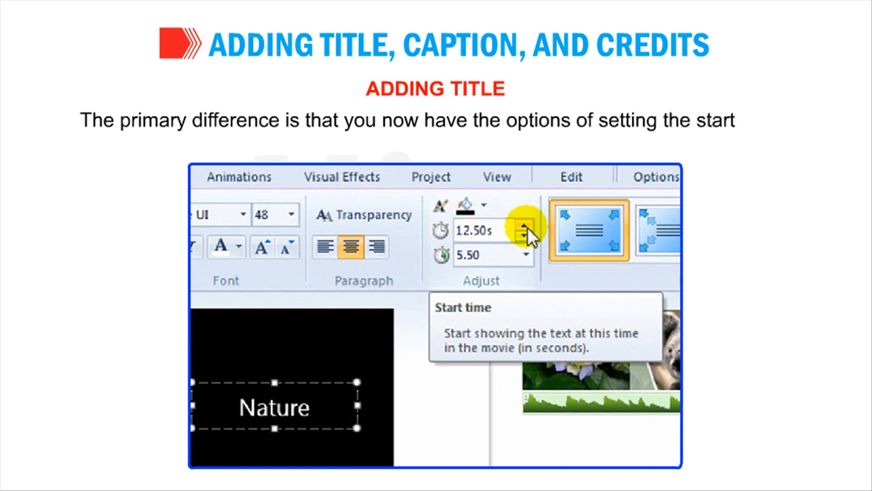
{"action": "mouse_move", "coordinate": [481, 255]}
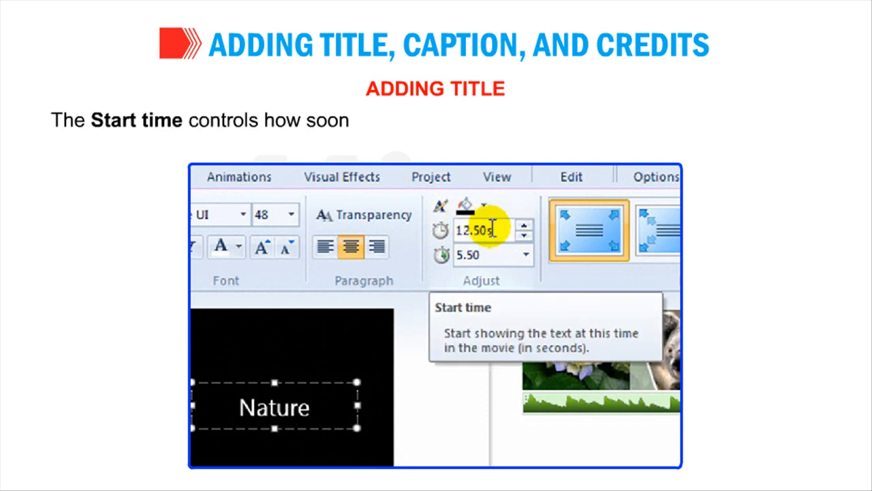
{"action": "left_click", "coordinate": [483, 254]}
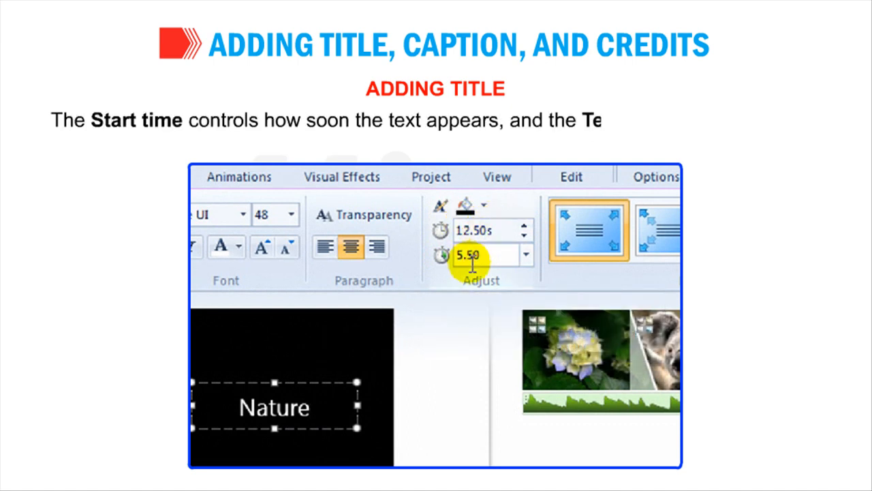
{"action": "mouse_move", "coordinate": [484, 254]}
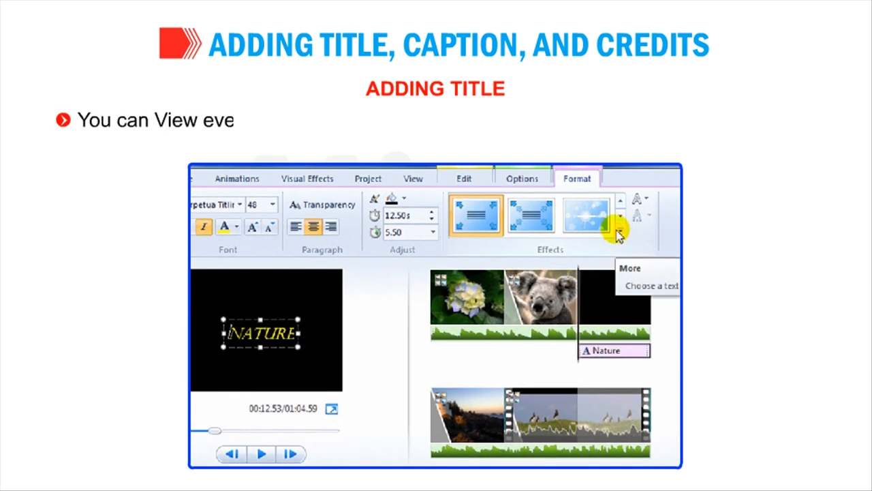
{"action": "left_click", "coordinate": [619, 234]}
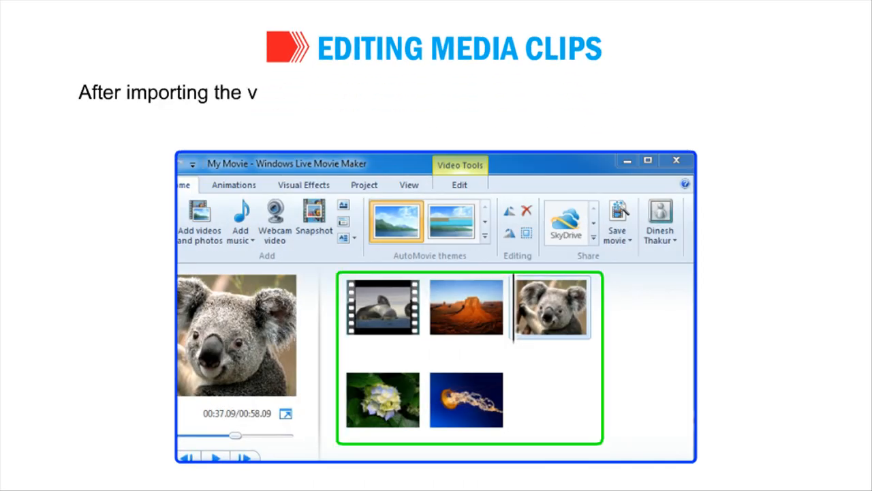
Drag the koala photo to just after the Wildlife bird video in the storyboard
{"action": "type", "text": "ideo, music, or images into the project, we can arrange them acc"}
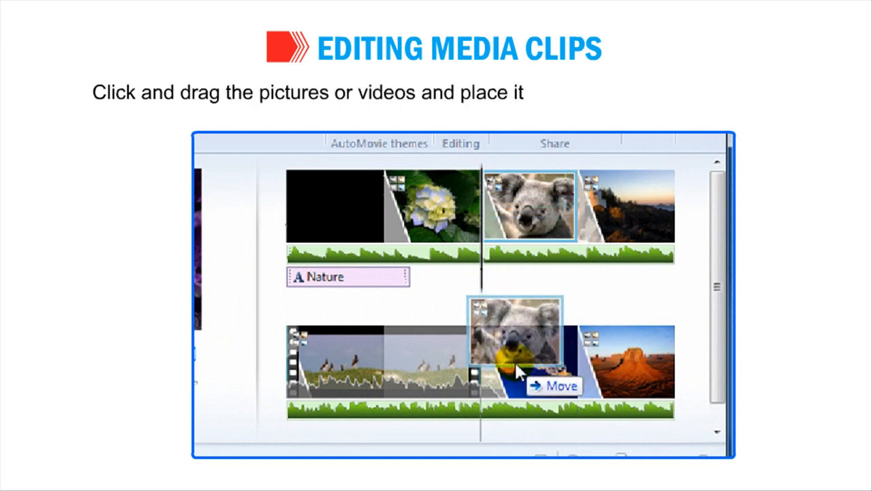
{"action": "left_click_drag", "start_coordinate": [518, 341], "coordinate": [436, 340]}
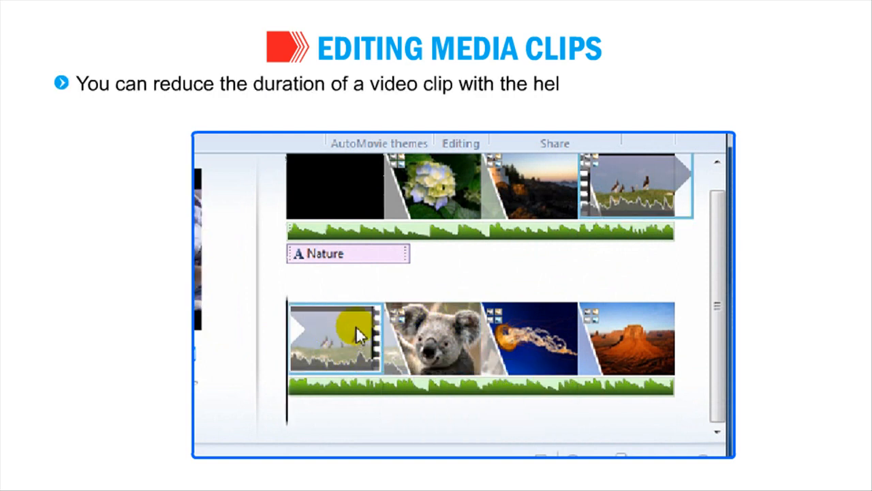
Trim the bird Wildlife video clip to start at 4.00 seconds and save the trim
{"action": "left_click", "coordinate": [434, 171]}
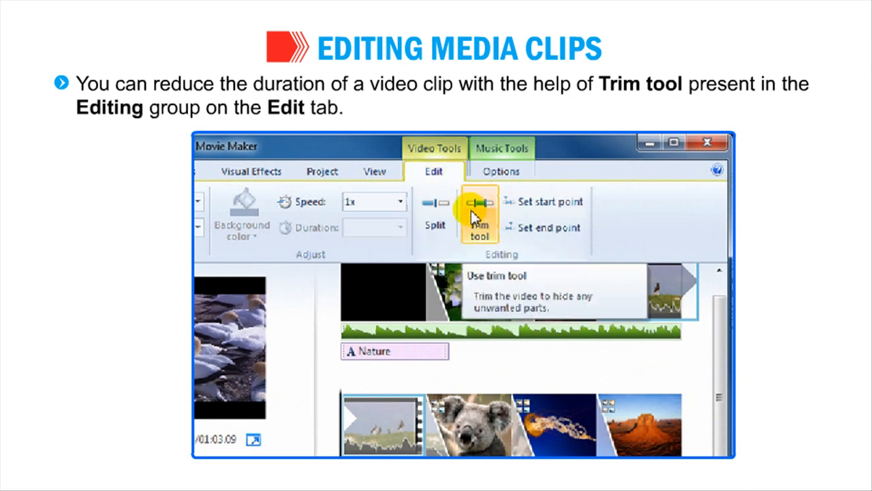
{"action": "left_click", "coordinate": [480, 218]}
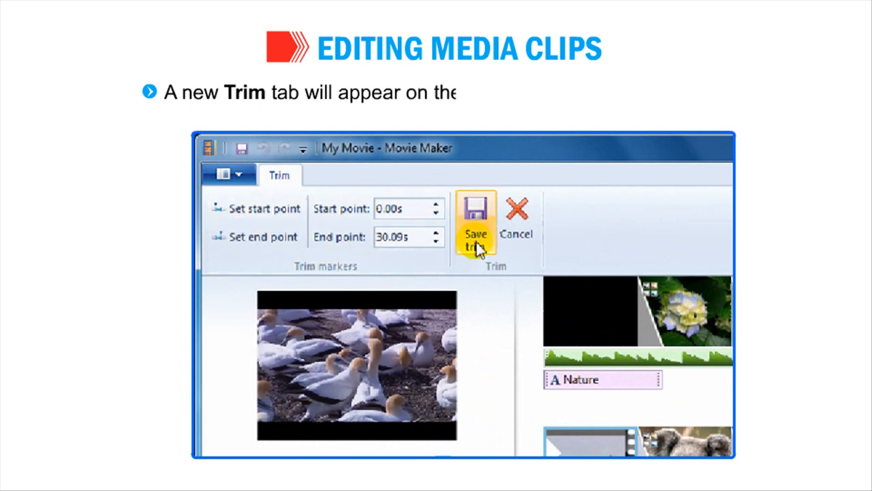
{"action": "mouse_move", "coordinate": [324, 280]}
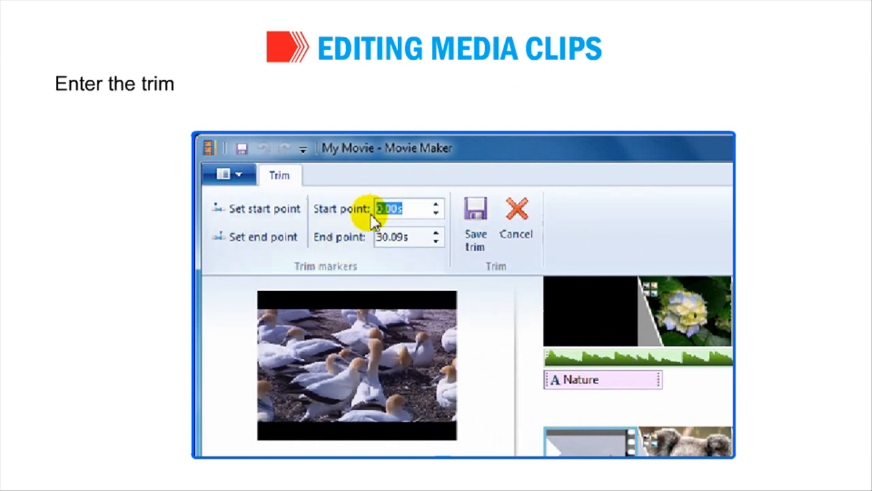
{"action": "type", "text": "4.00s"}
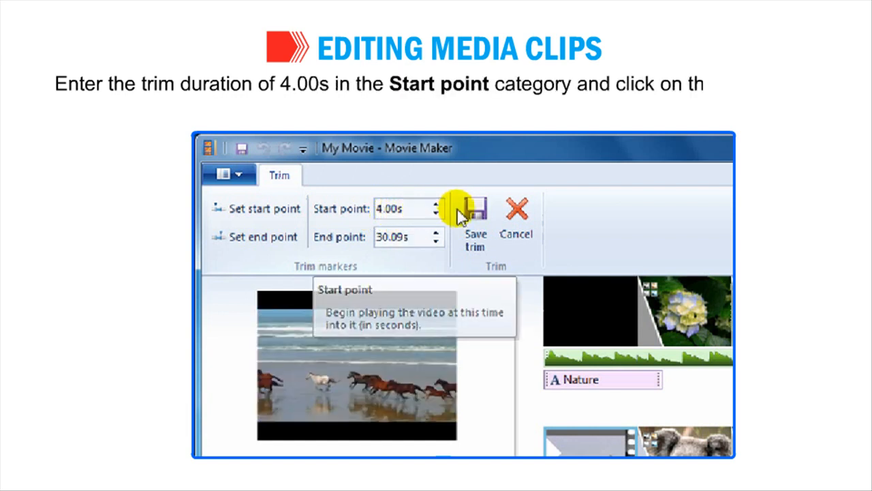
{"action": "mouse_move", "coordinate": [476, 208]}
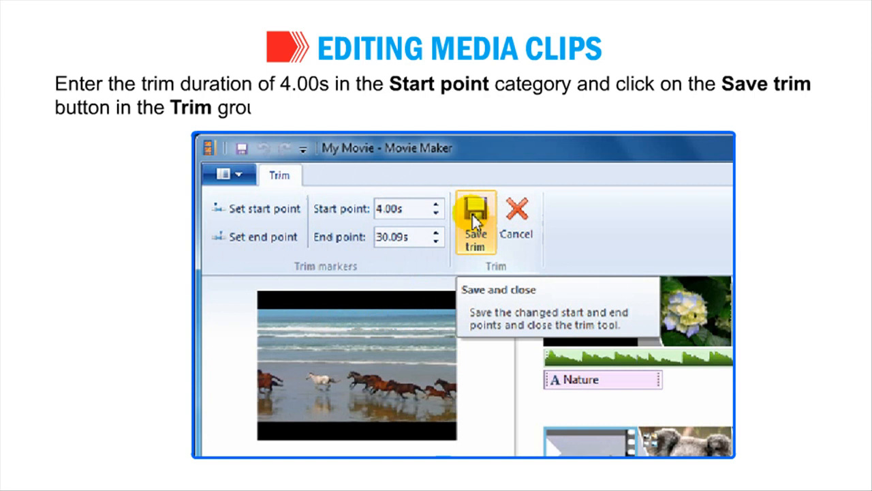
{"action": "left_click", "coordinate": [476, 225]}
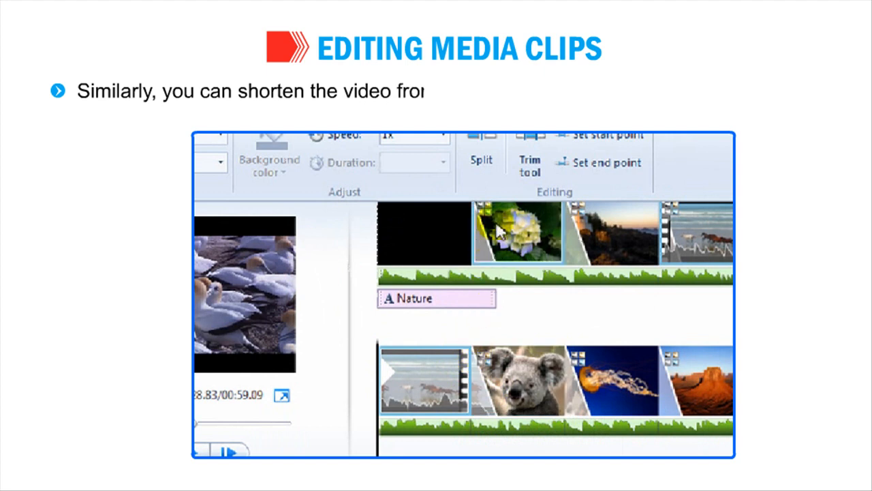
{"action": "left_click", "coordinate": [529, 161]}
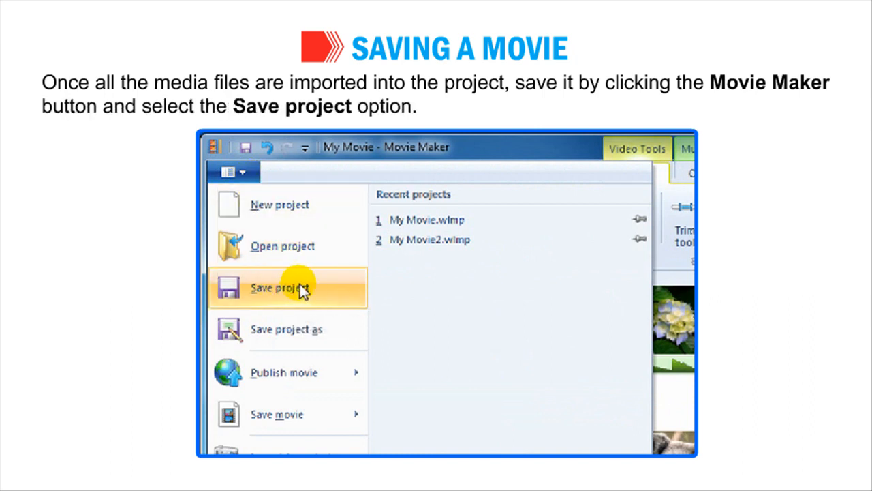
Save the Movie Maker project under the name 'AFIQ VIDEO'
{"action": "left_click", "coordinate": [287, 287]}
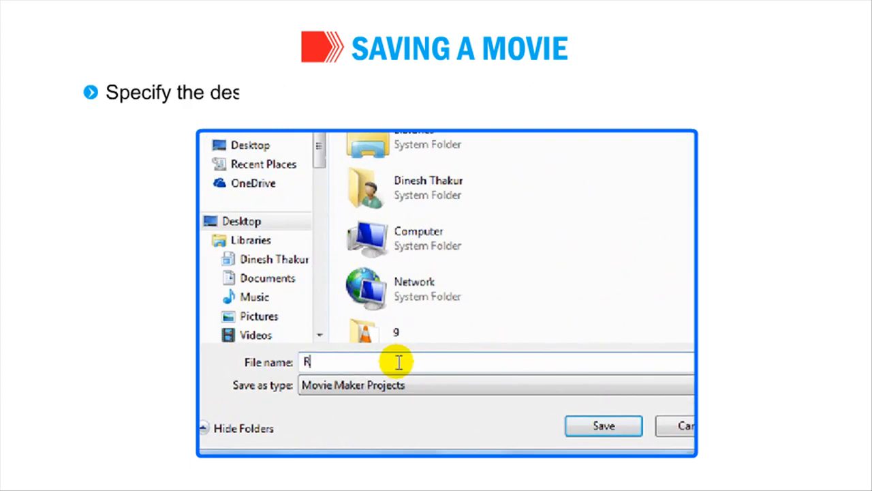
{"action": "type", "text": "AFIQ VIDEO"}
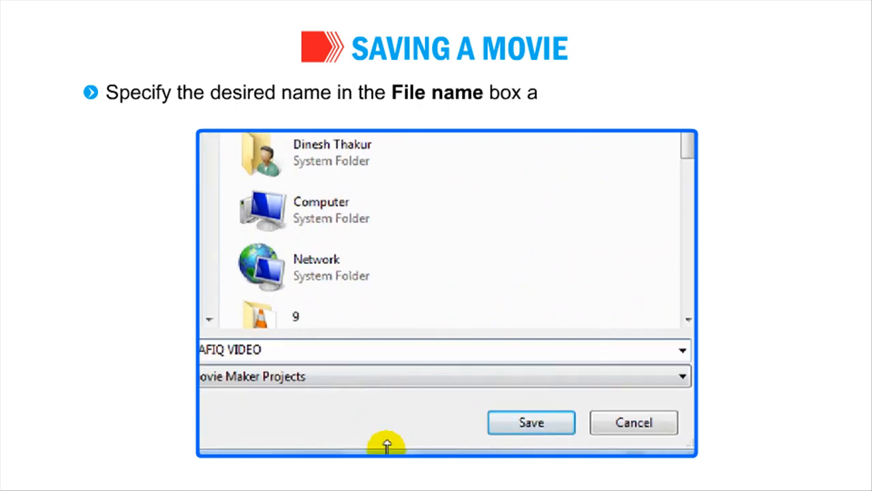
{"action": "left_click", "coordinate": [531, 422]}
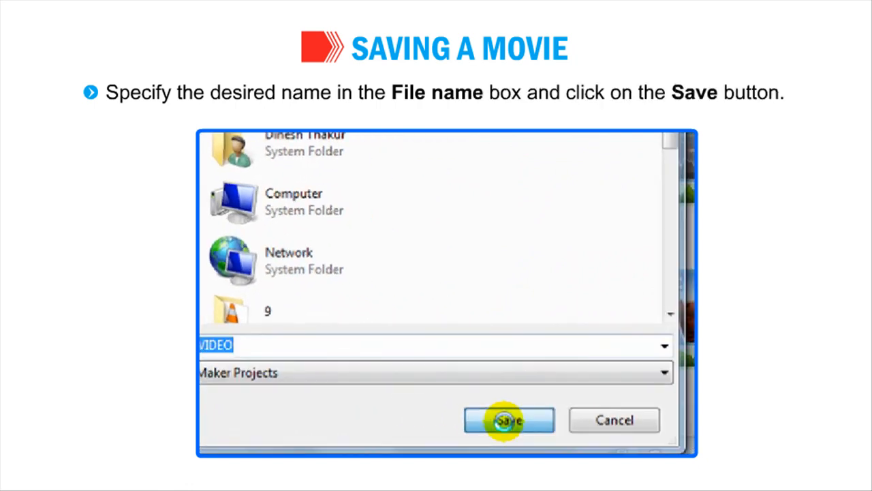
{"action": "left_click", "coordinate": [508, 420]}
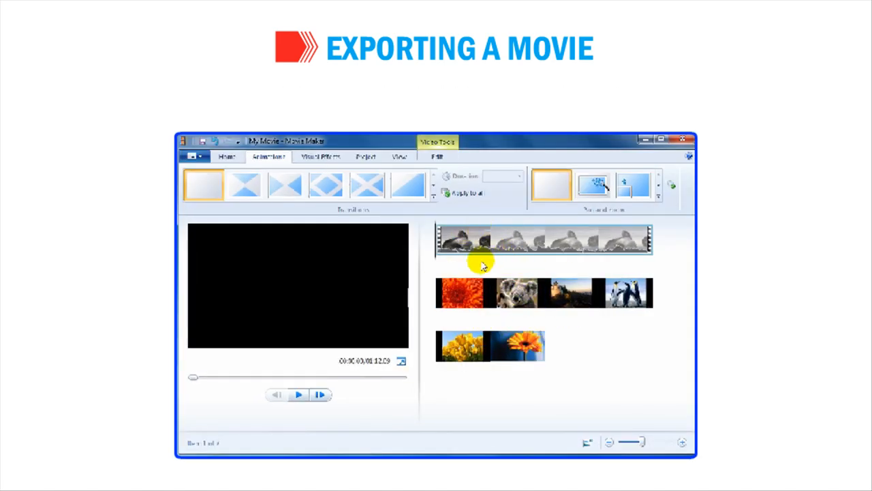
Export the project as the Windows Media Video file 'Final Movie'
{"action": "left_click", "coordinate": [270, 157]}
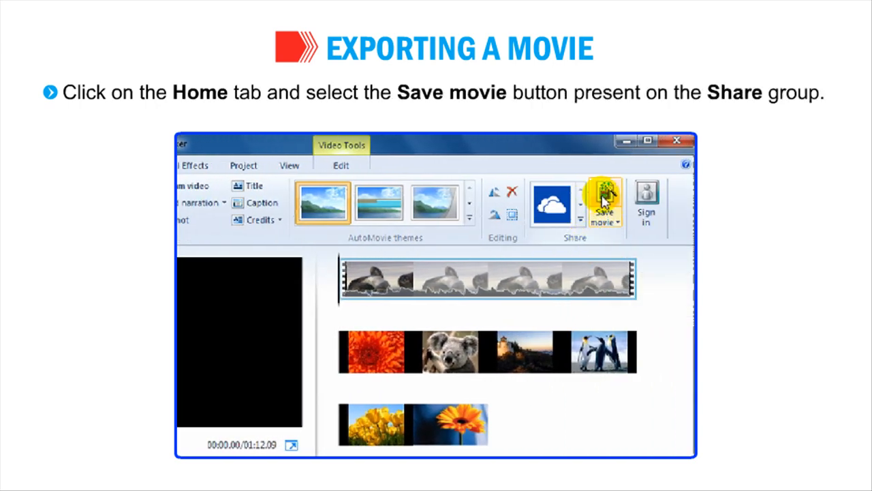
{"action": "left_click", "coordinate": [604, 203]}
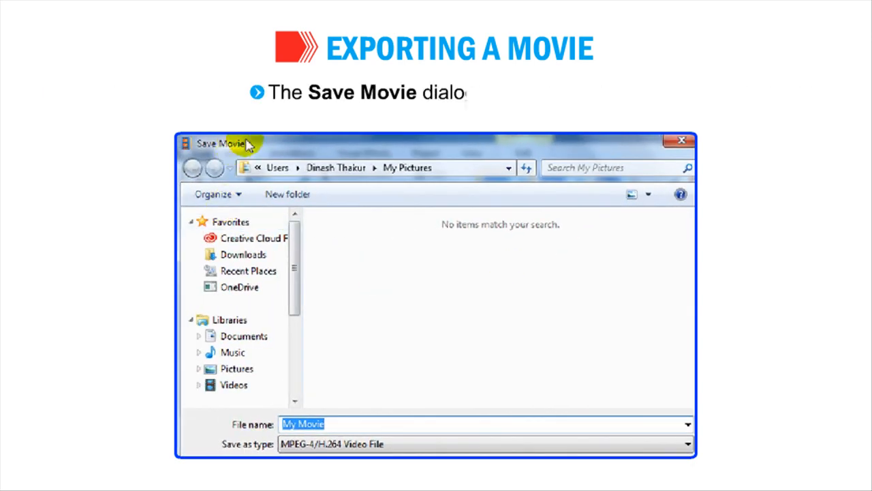
{"action": "mouse_move", "coordinate": [409, 240]}
{"action": "type", "text": "Final Mo"}
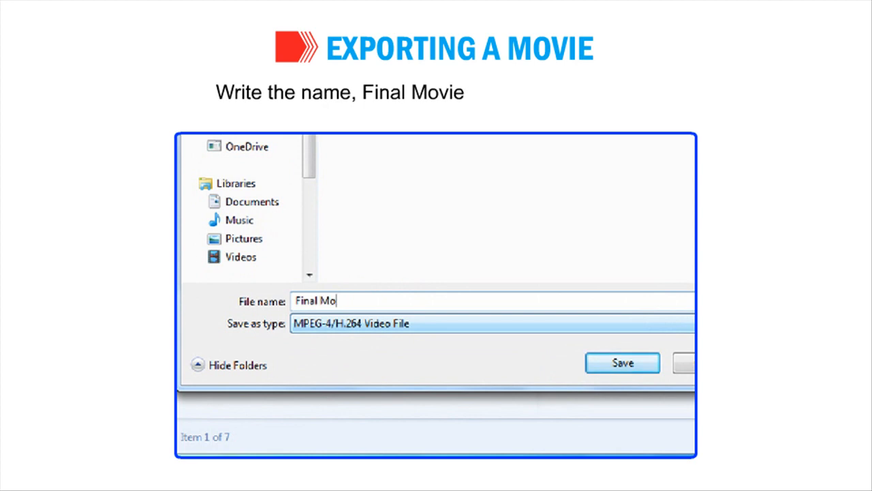
{"action": "type", "text": "vie"}
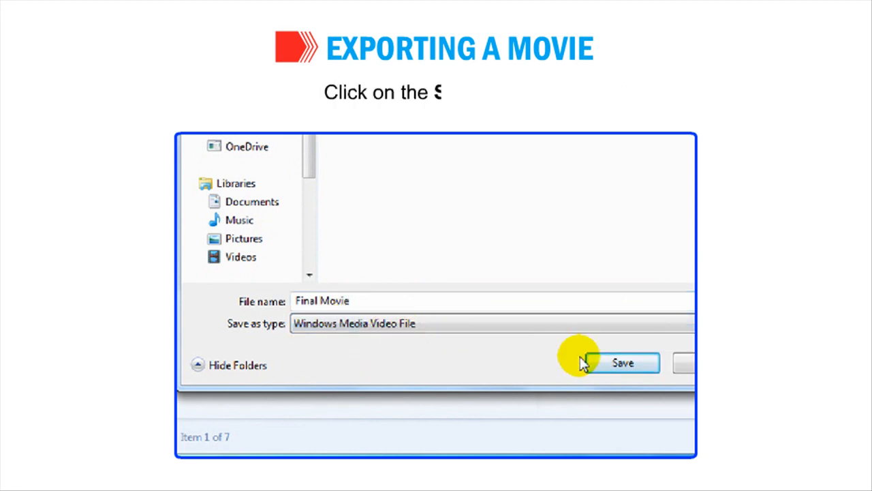
{"action": "left_click", "coordinate": [622, 362]}
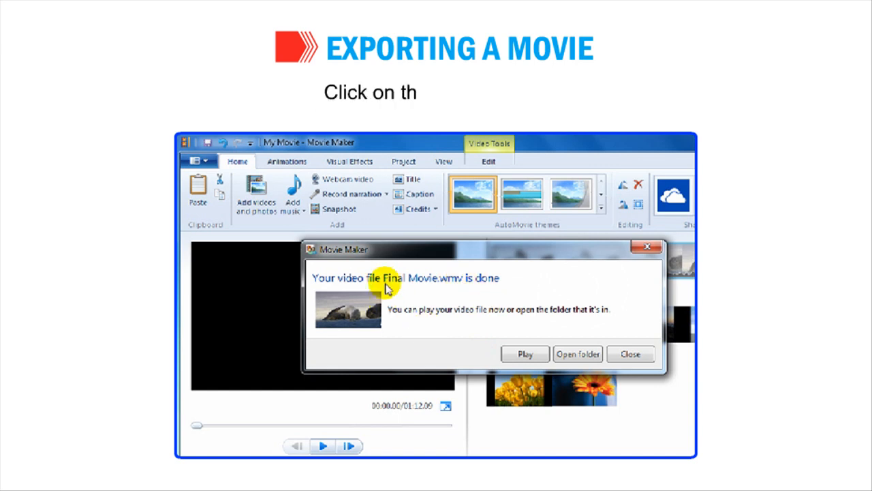
Play the exported Final Movie from the completion message
{"action": "left_click", "coordinate": [630, 354]}
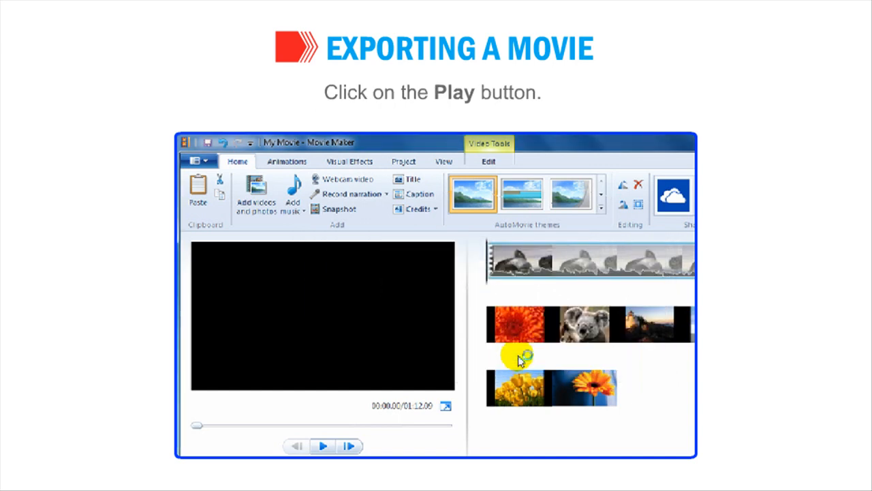
{"action": "left_click", "coordinate": [322, 446]}
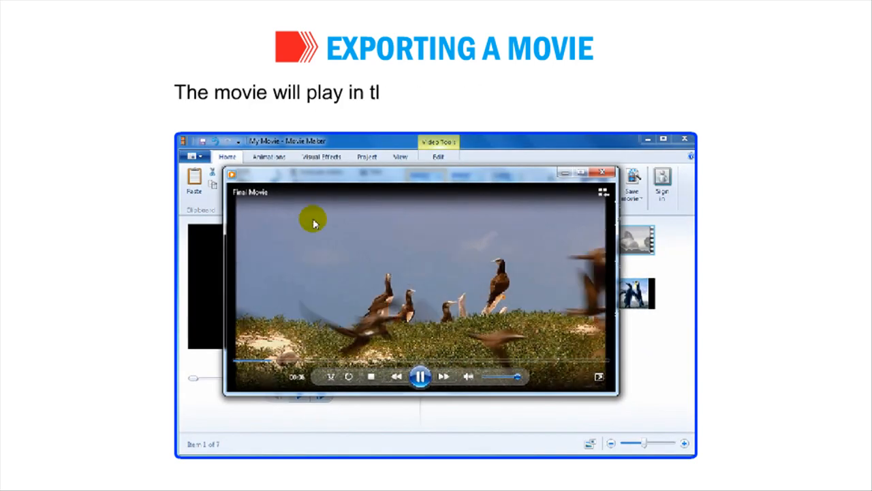